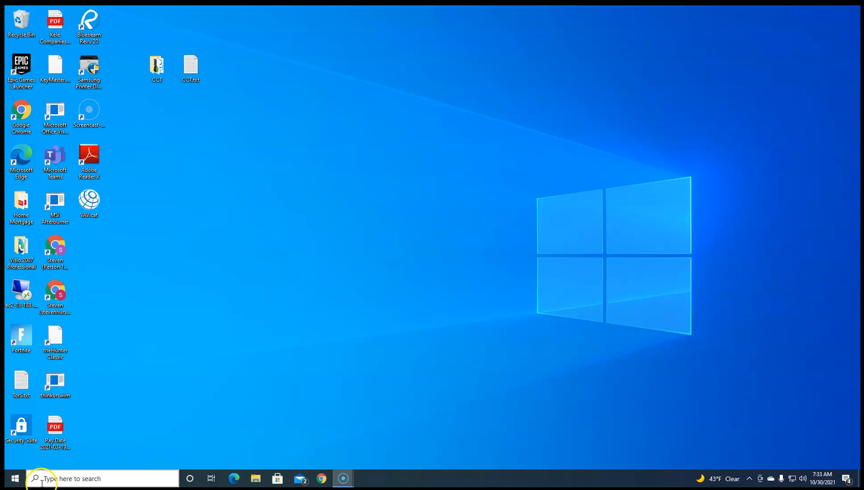
mouse_move(54, 479)
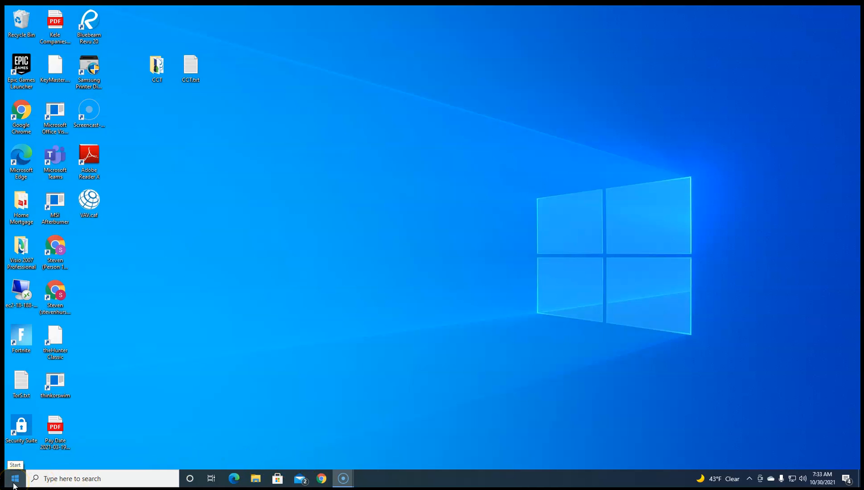
Launch Workbench from the FX Workbench 14.10 folder in the Start menu app list.
left_click(13, 477)
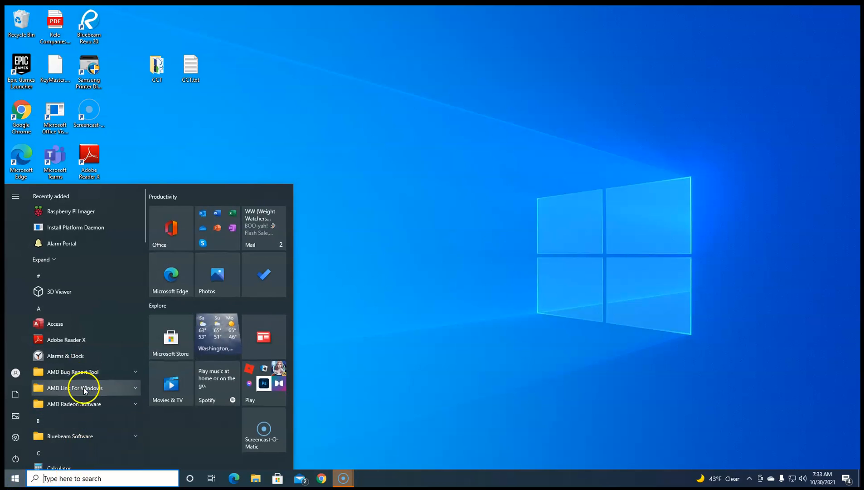
scroll("down", 3)
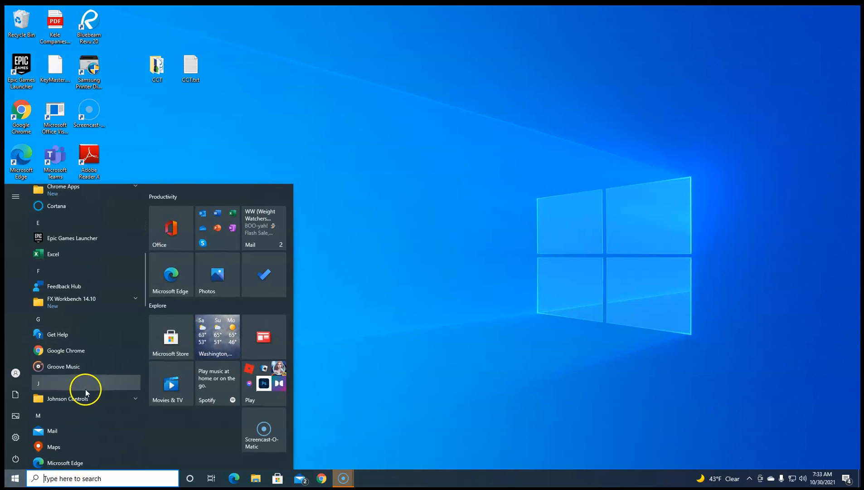
left_click(71, 301)
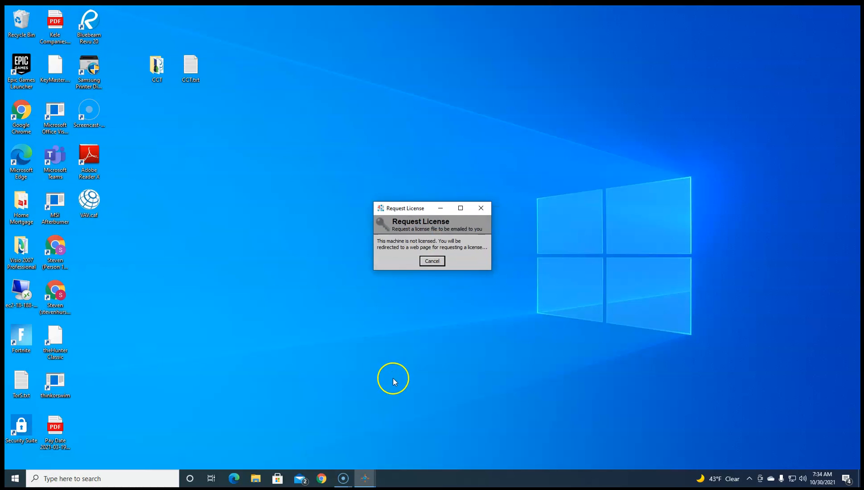
mouse_move(469, 256)
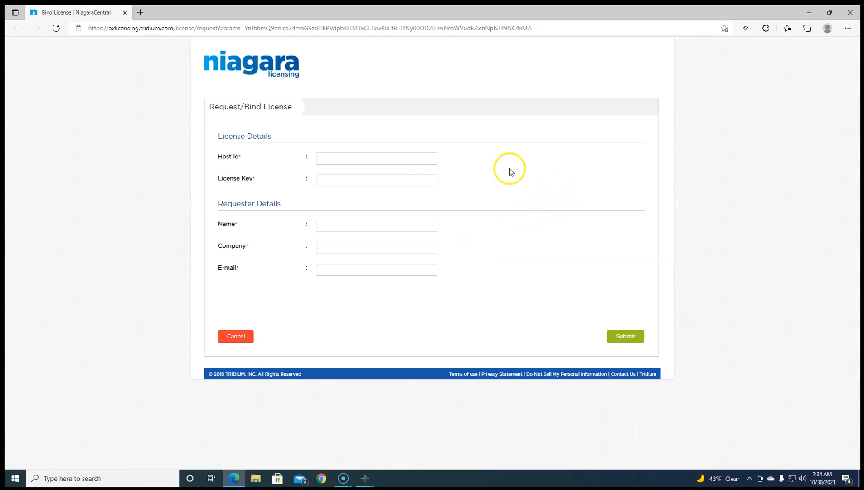
mouse_move(258, 261)
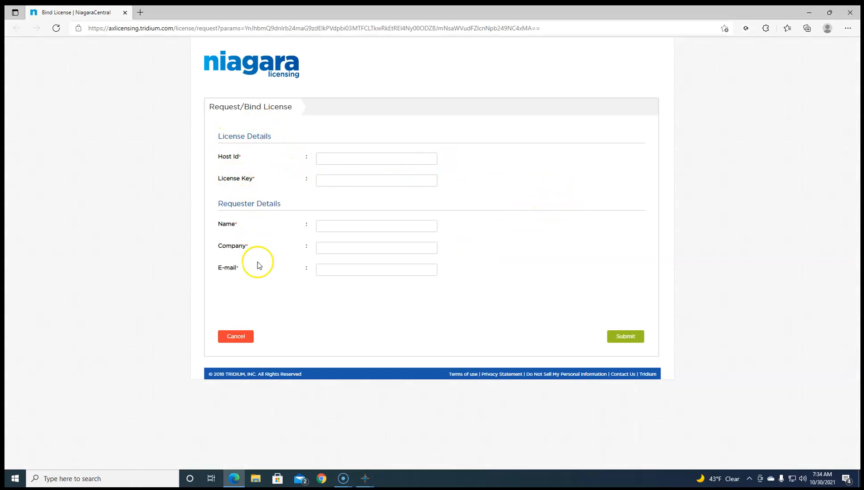
mouse_move(506, 242)
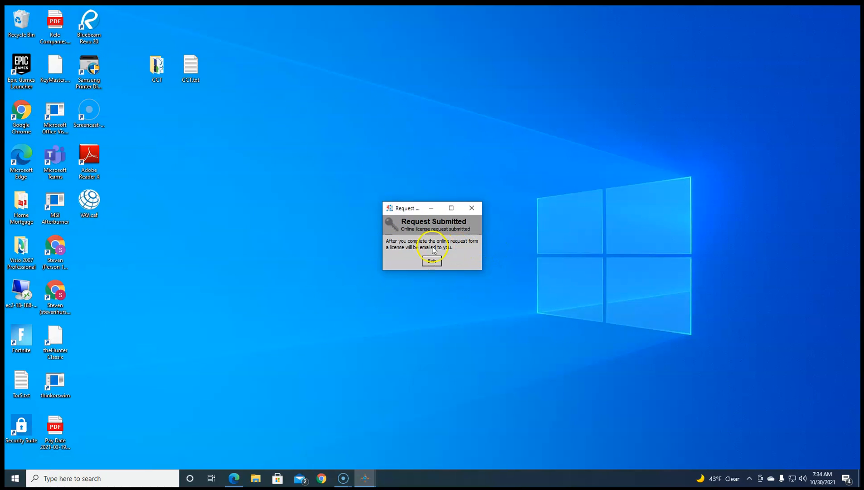
Dismiss the Request Submitted notice after the NiagaraCentral Bind License page opens in Edge.
left_click(431, 260)
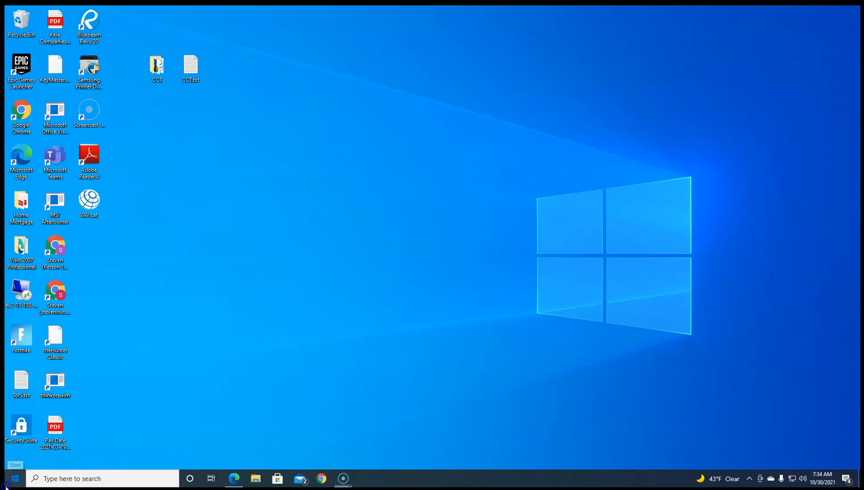
Start Niagara Command Line and run wb so the Niagara Licensing HostId is printed.
left_click(7, 475)
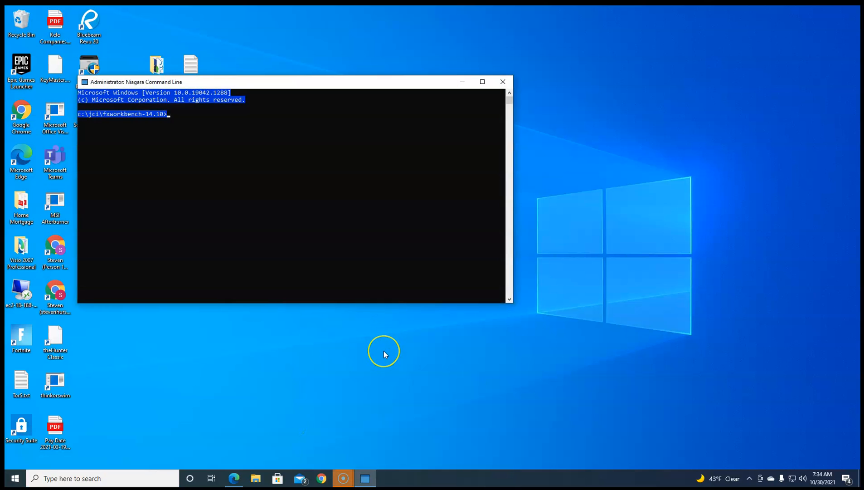
type("w")
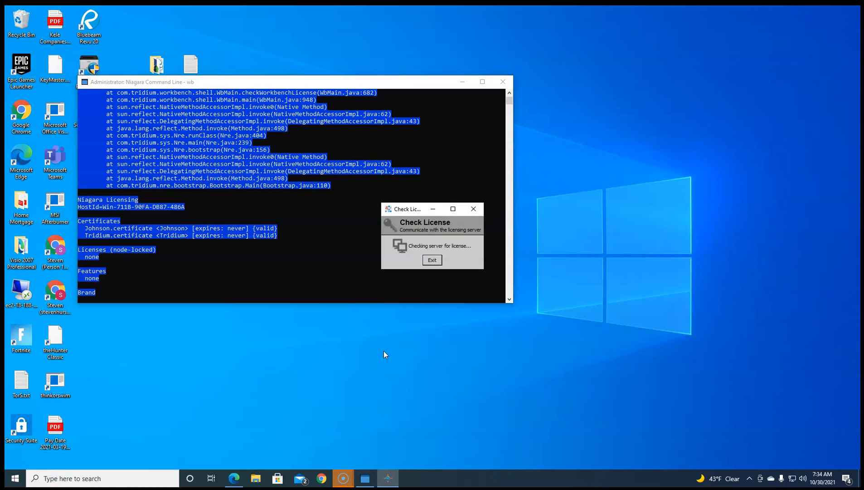
mouse_move(432, 260)
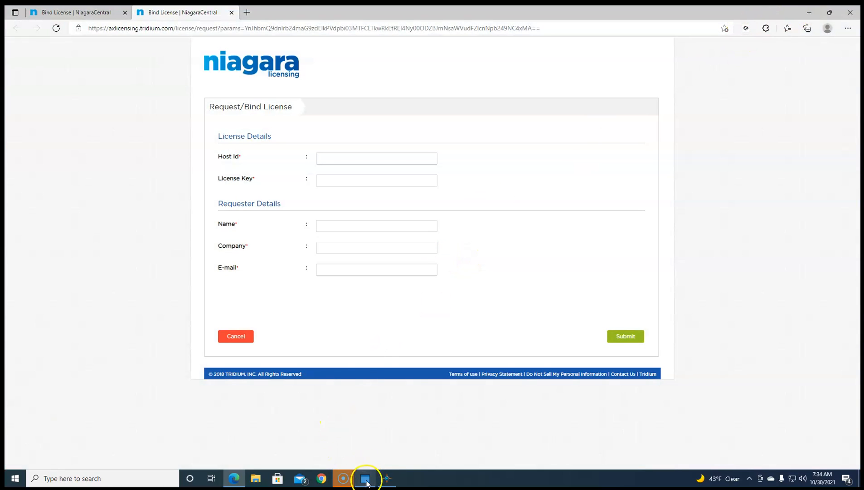
Bring Niagara Command Line forward to read HostId=Win-7118-90FA-DB87-486A.
left_click(365, 478)
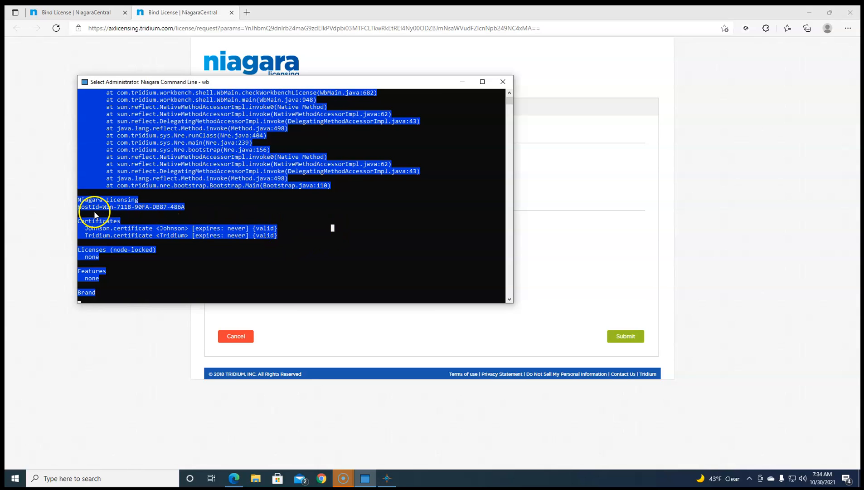
mouse_move(117, 210)
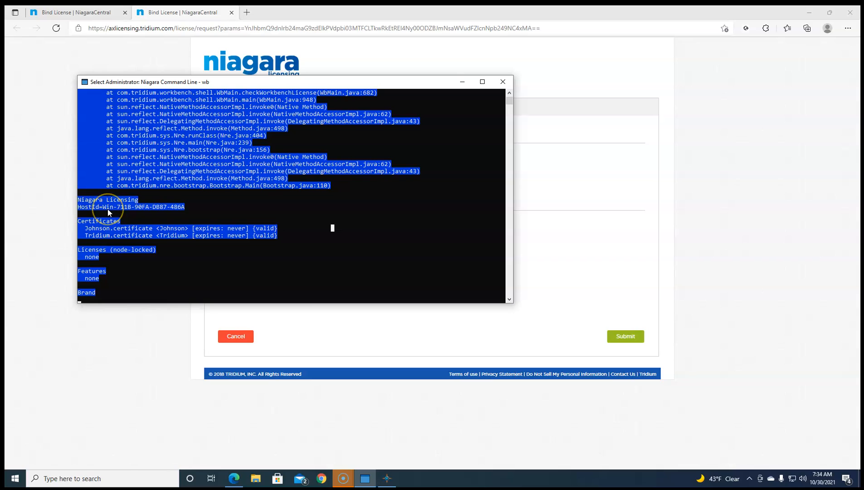
mouse_move(113, 209)
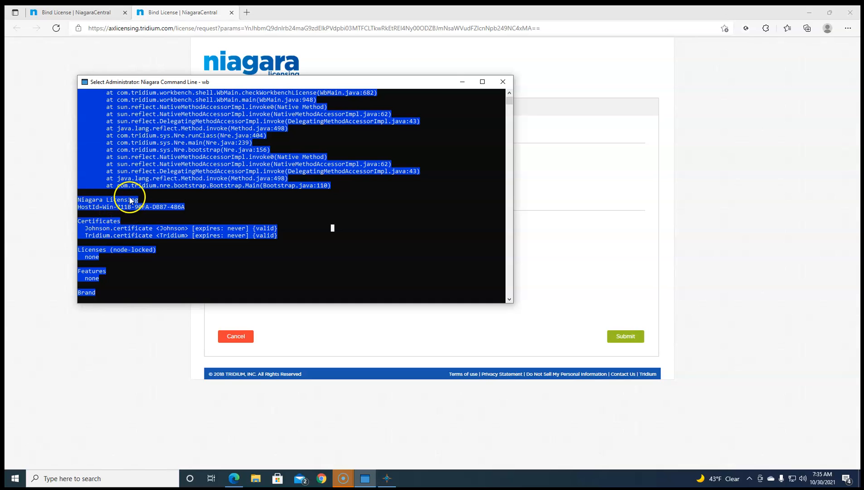
mouse_move(101, 211)
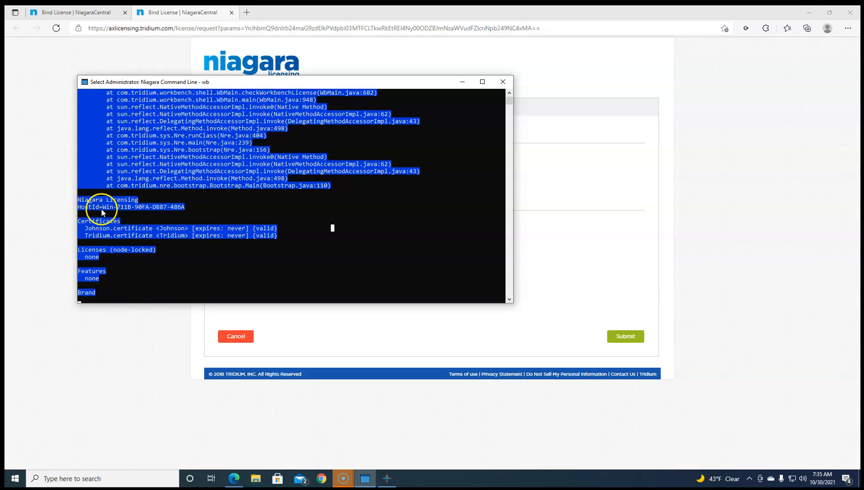
mouse_move(109, 207)
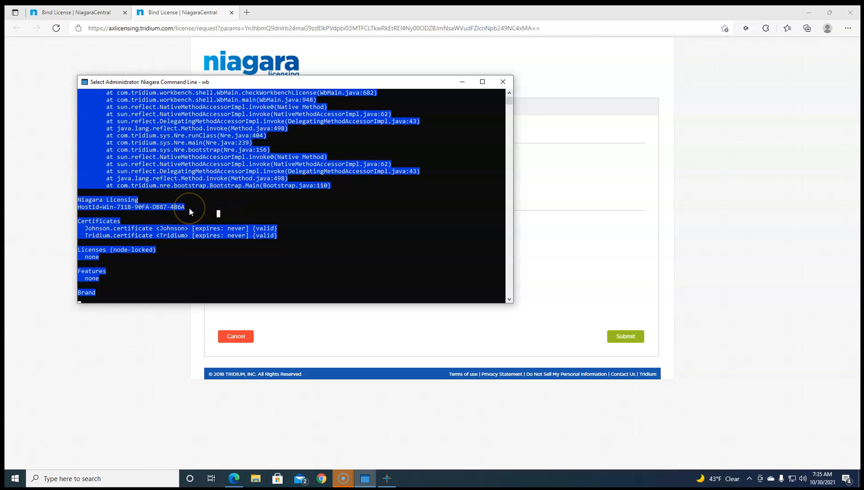
mouse_move(190, 213)
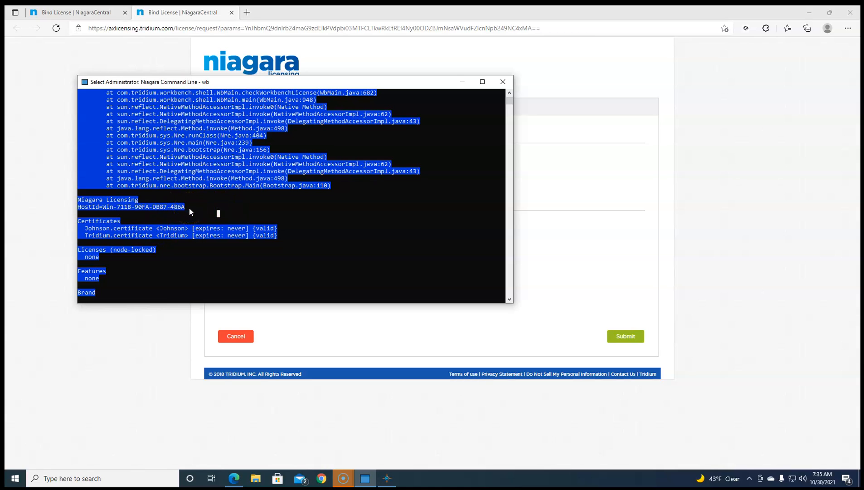